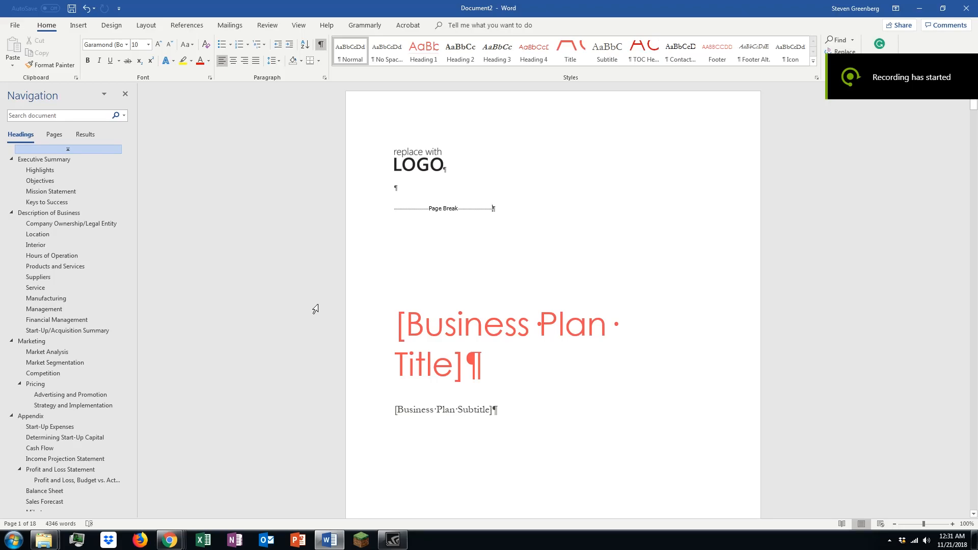
mouse_move(550, 276)
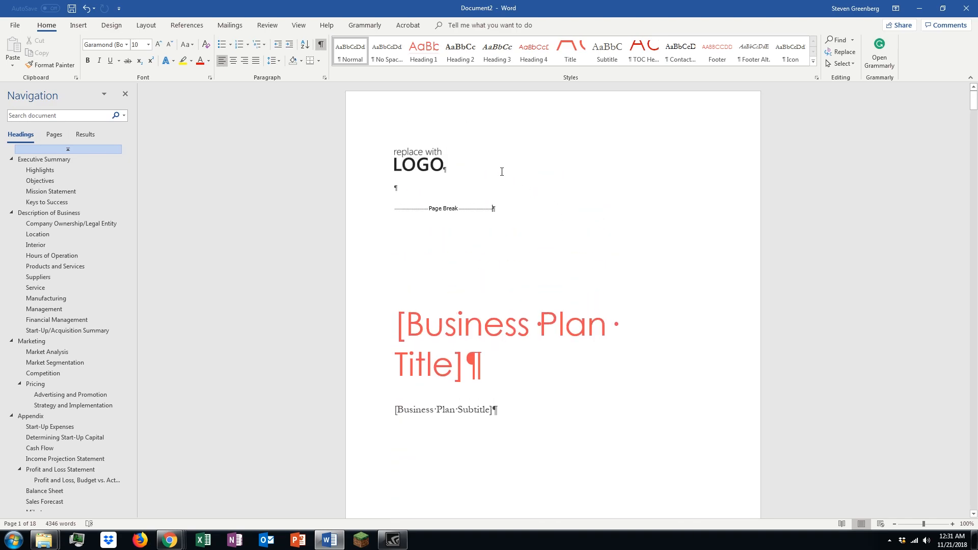
- Insert an Accent Bar 1 page number at the bottom of the page
scroll("down", 3)
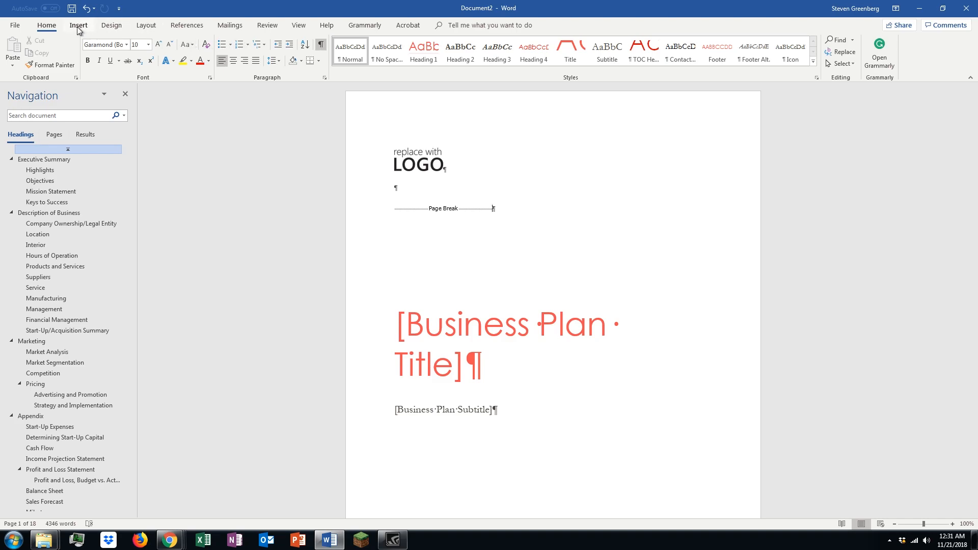
left_click(78, 25)
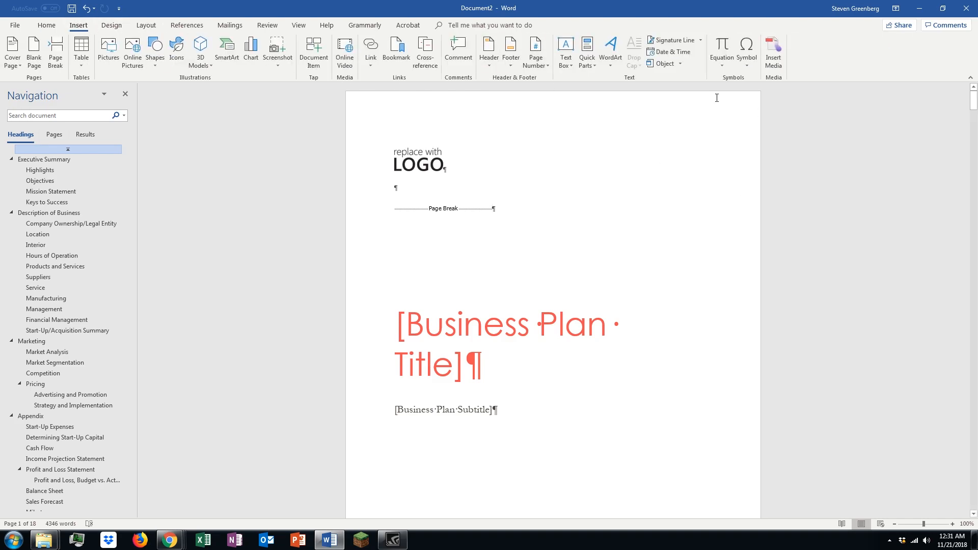
left_click(536, 51)
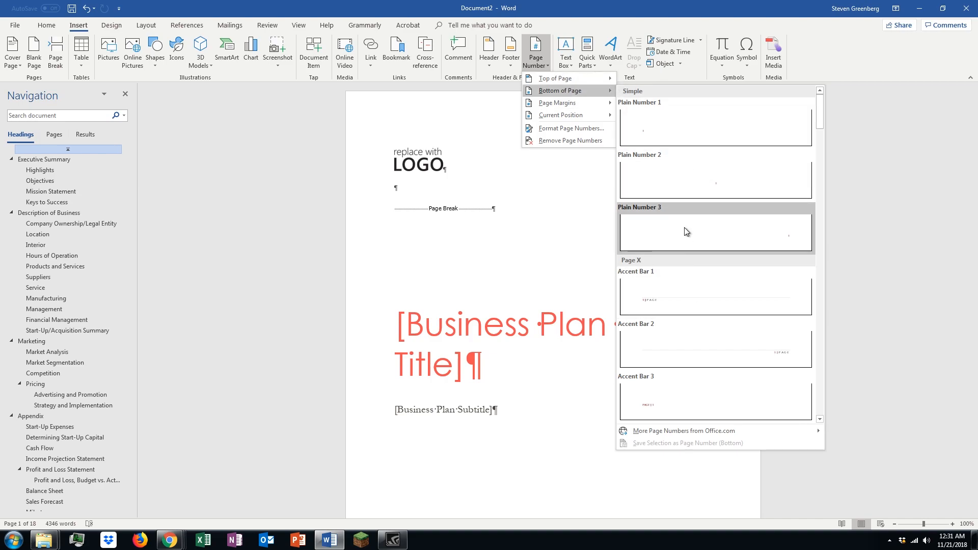
mouse_move(690, 303)
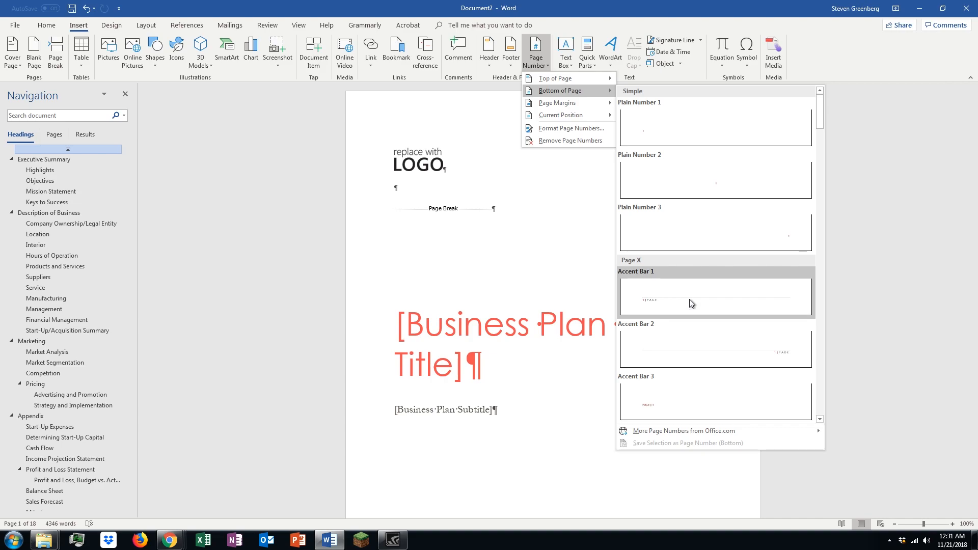
left_click(715, 296)
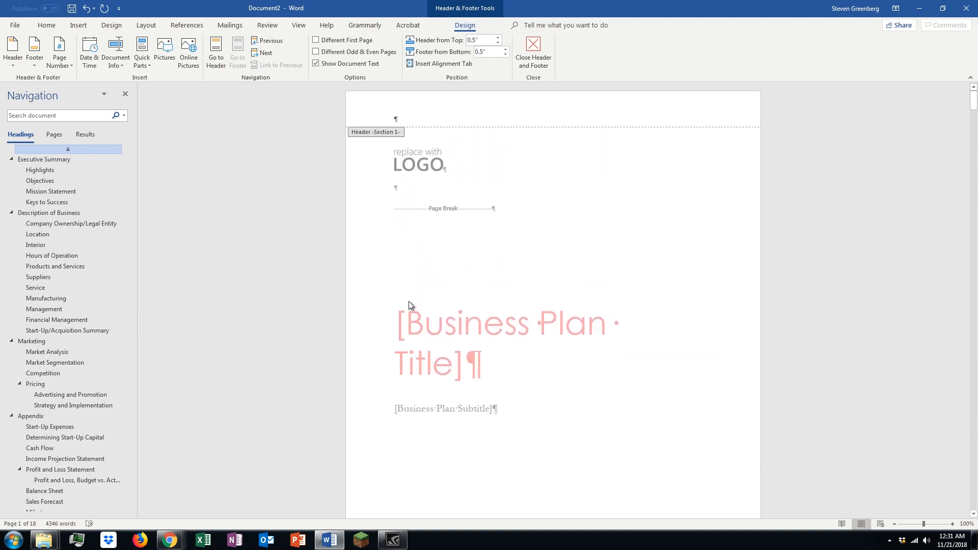
- Format the footer page number to continue numbering from the previous section
scroll("down", 3)
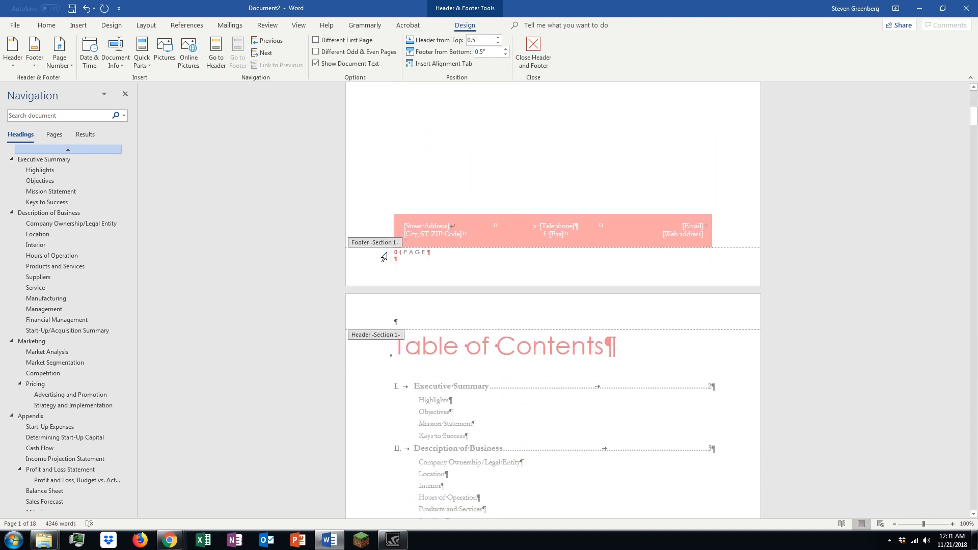
scroll("down", 3)
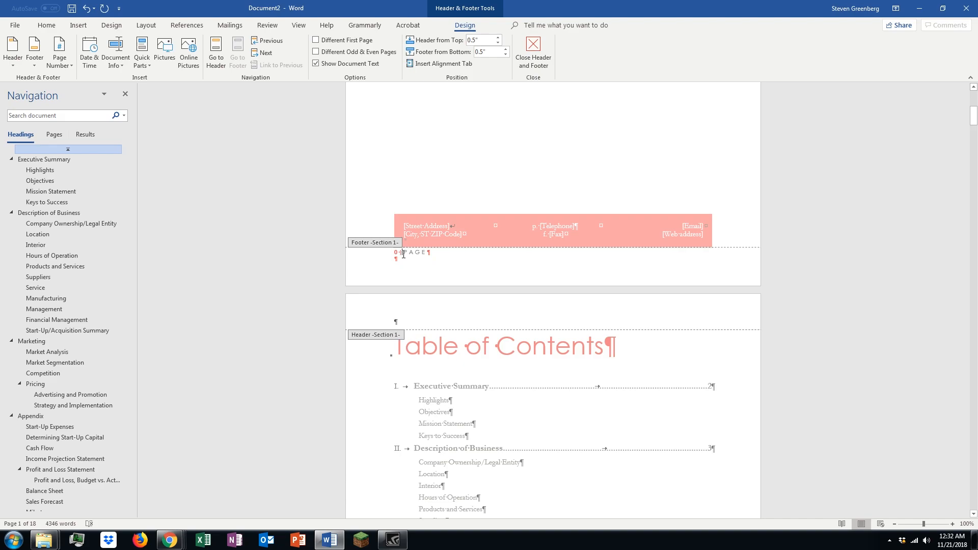
right_click(406, 253)
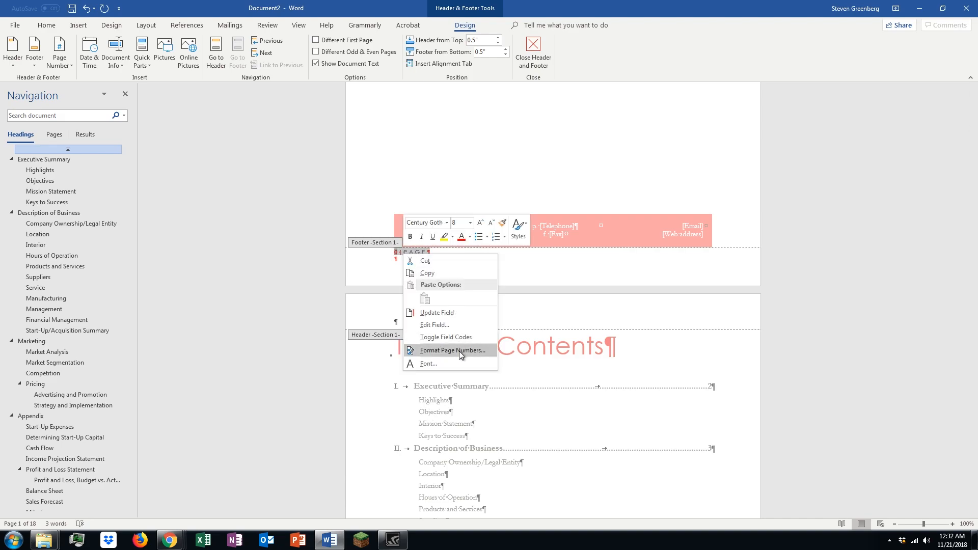
left_click(451, 350)
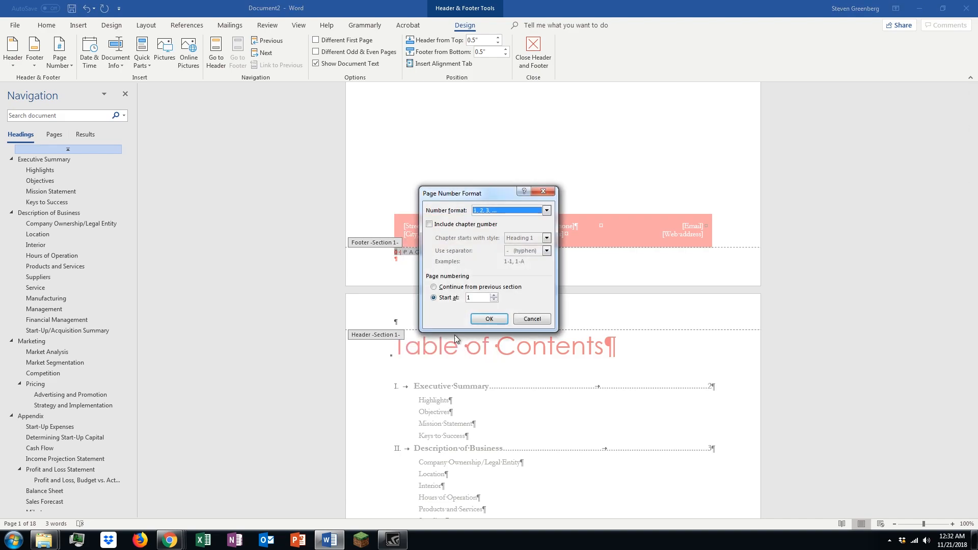
left_click(434, 286)
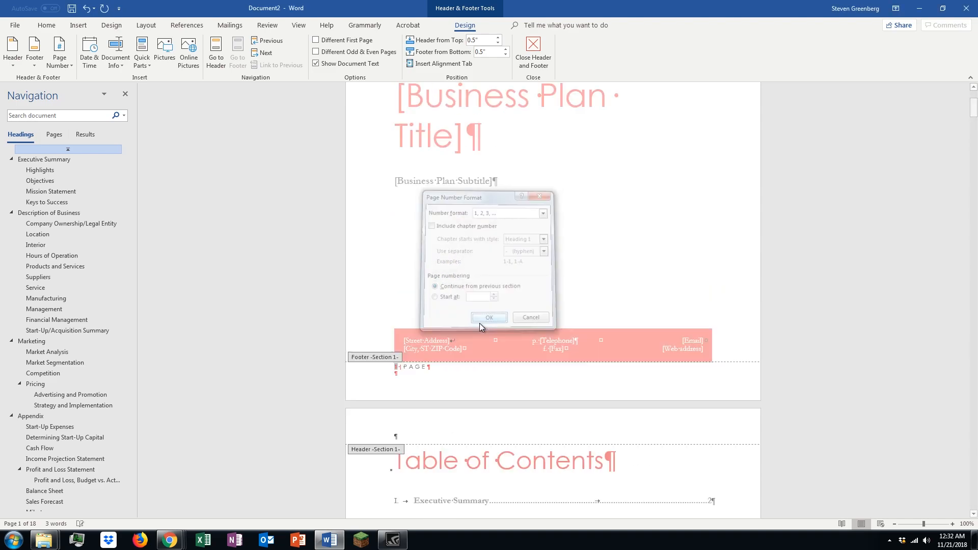
left_click(489, 317)
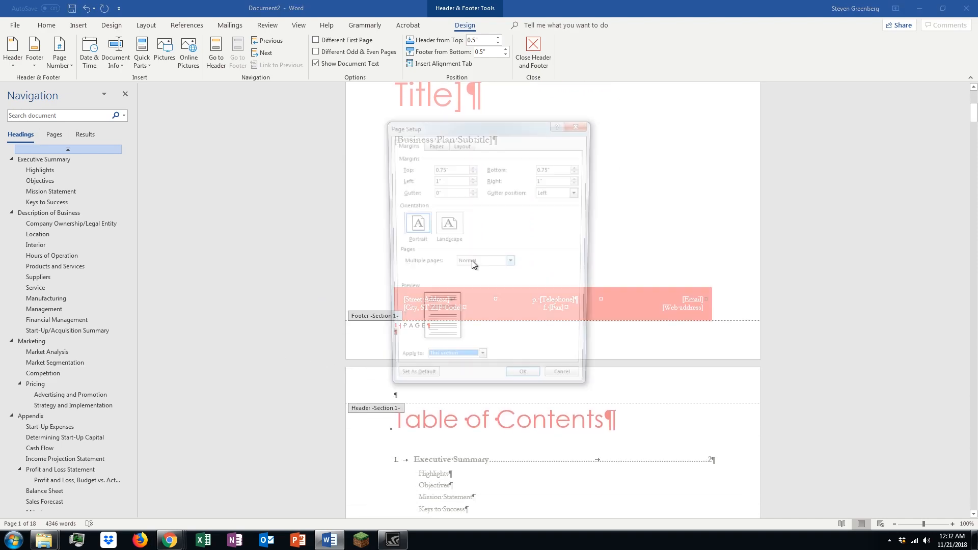
left_click(560, 371)
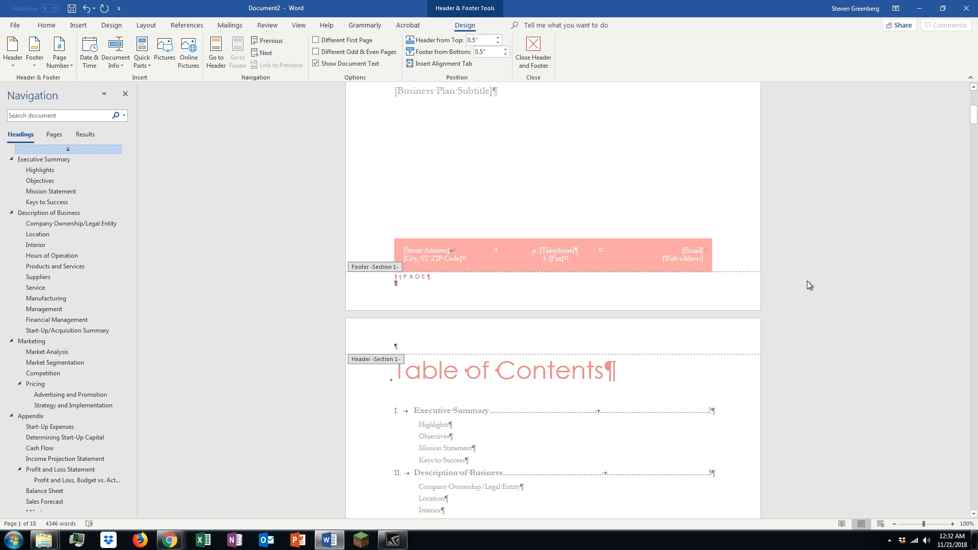
mouse_move(521, 300)
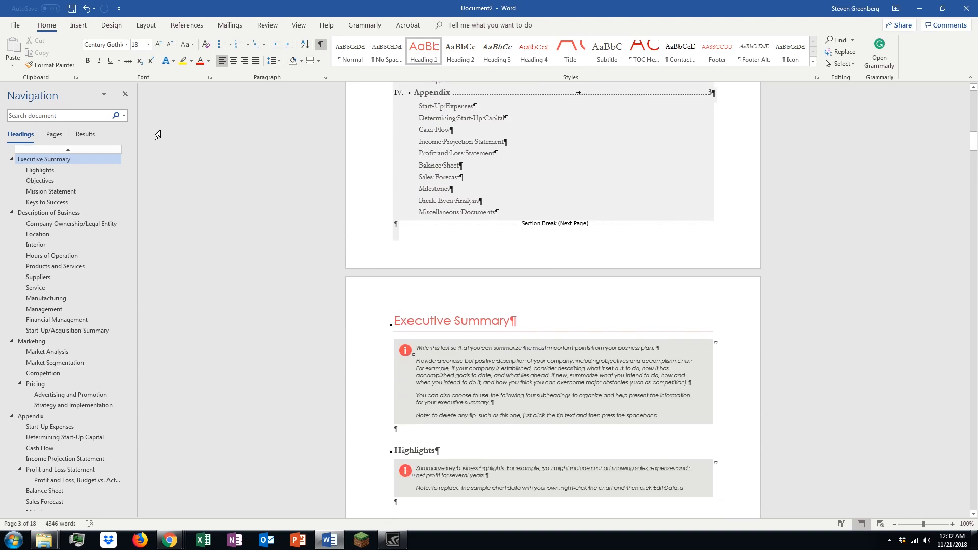
- Check the Layout Breaks menu for a Next Page section break before Executive Summary
left_click(147, 25)
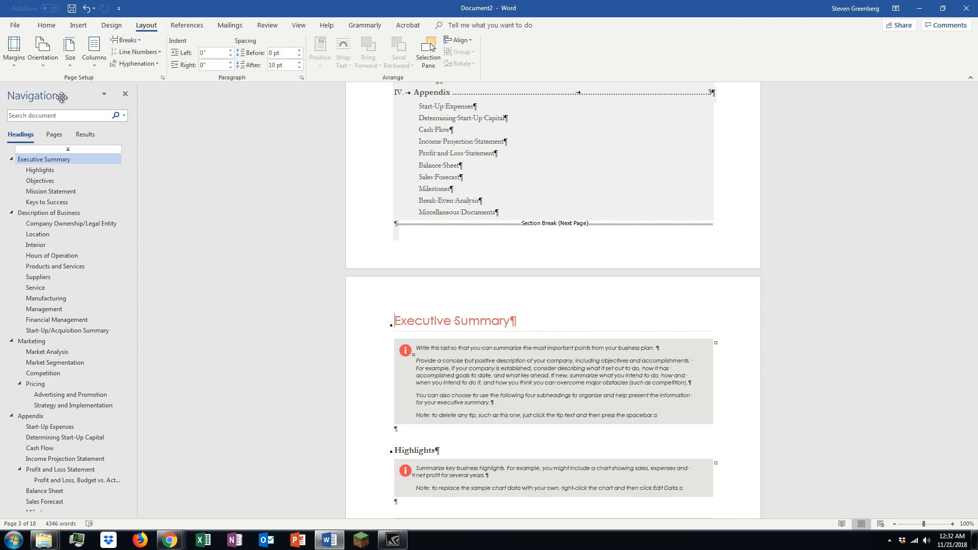
left_click(127, 40)
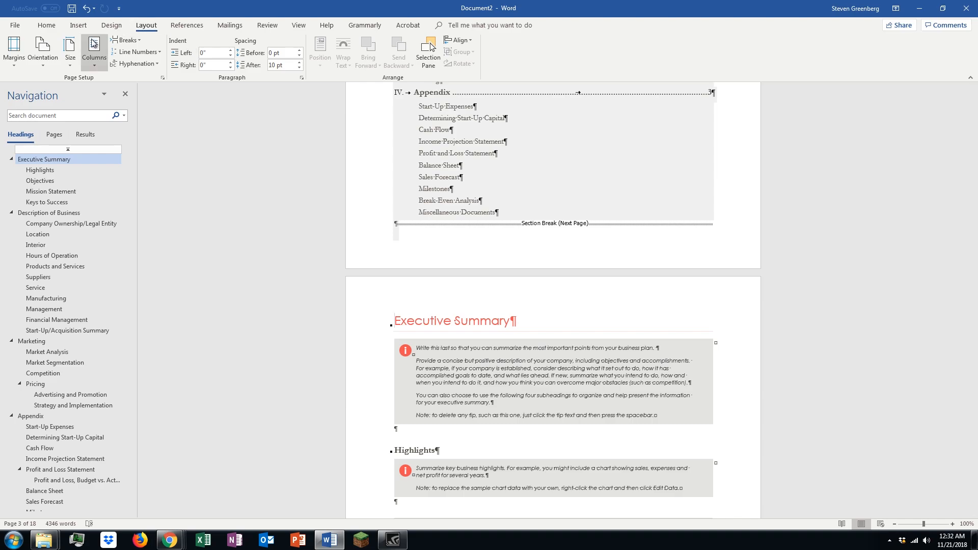
left_click(126, 40)
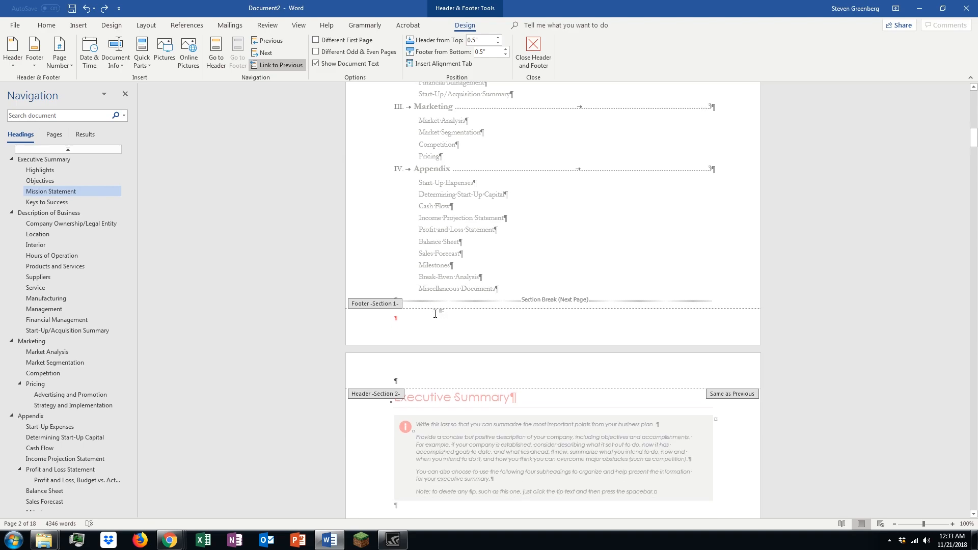
- Add an Accent Bar page number to the bottom of the pages from Insert
scroll("down", 3)
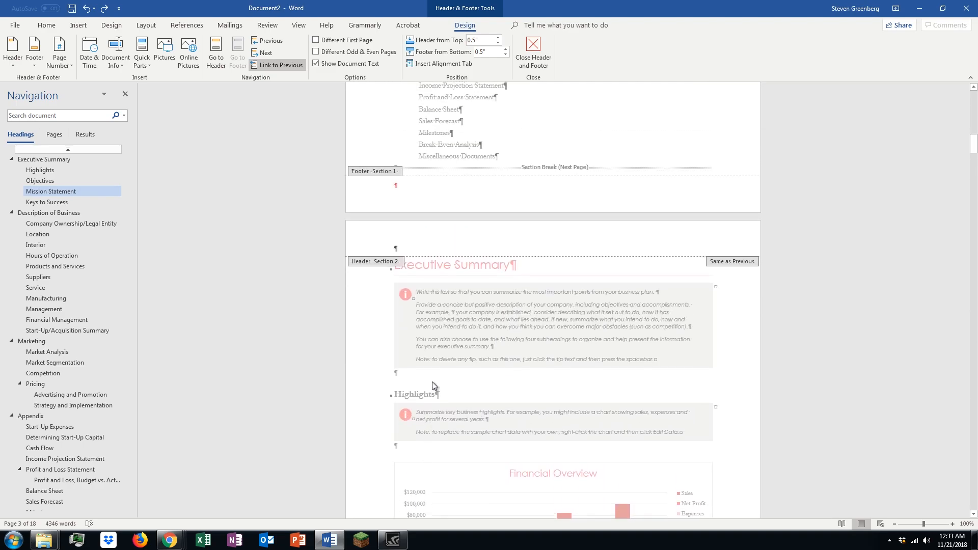
scroll("down", 3)
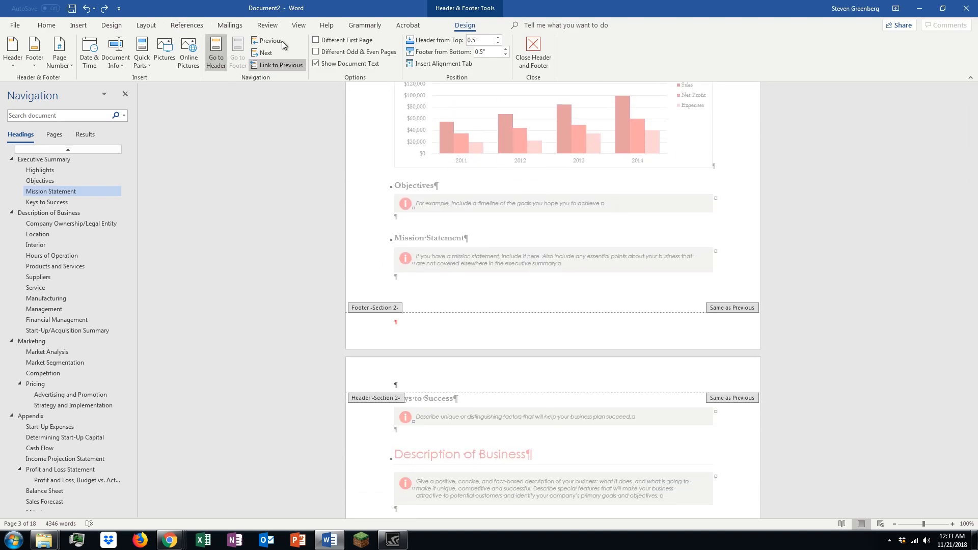
left_click(77, 25)
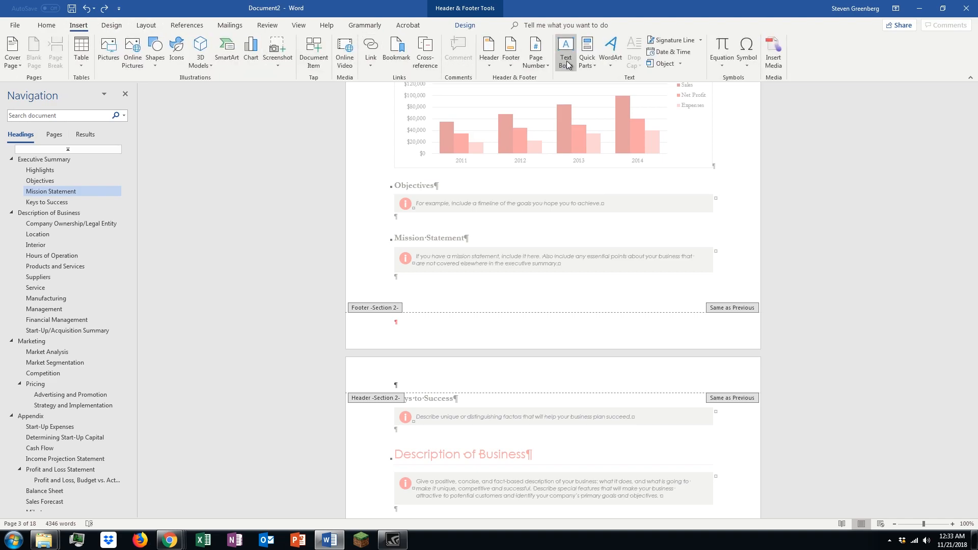
left_click(536, 50)
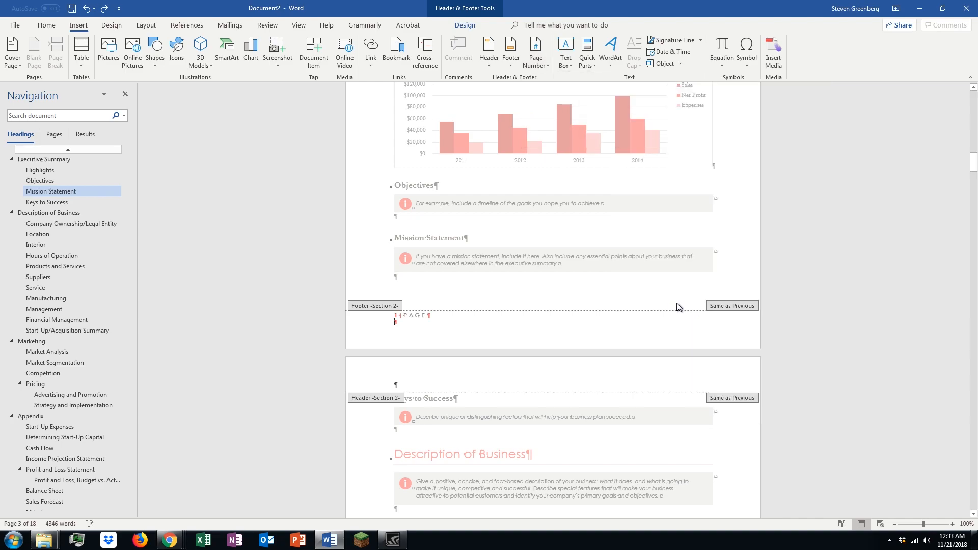
- Return to Header & Footer Design and scroll through the numbered footers
left_click(412, 315)
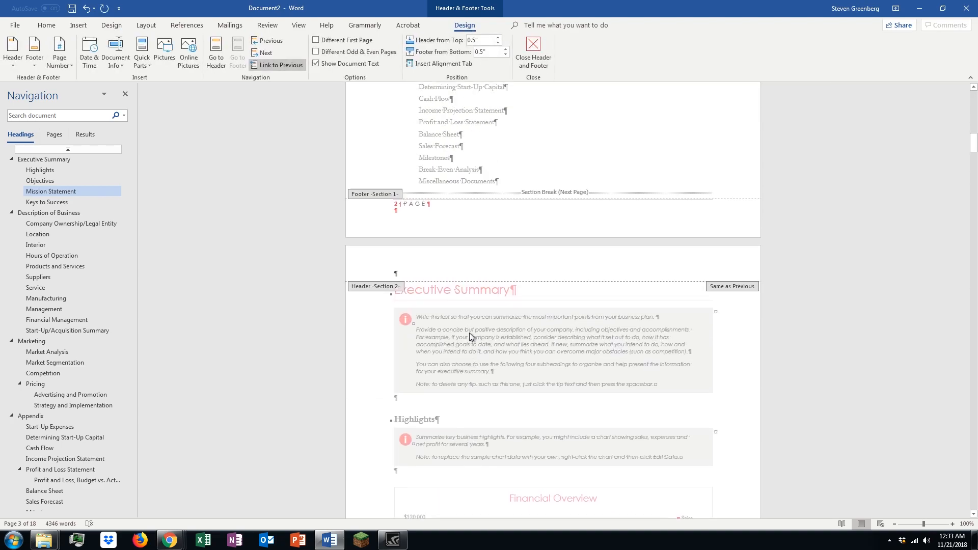
scroll("down", 3)
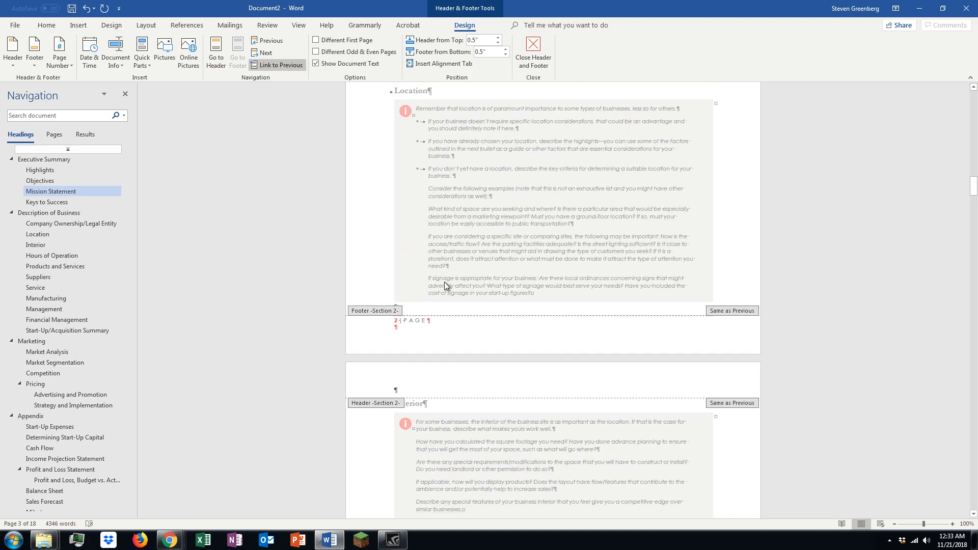
scroll("down", 3)
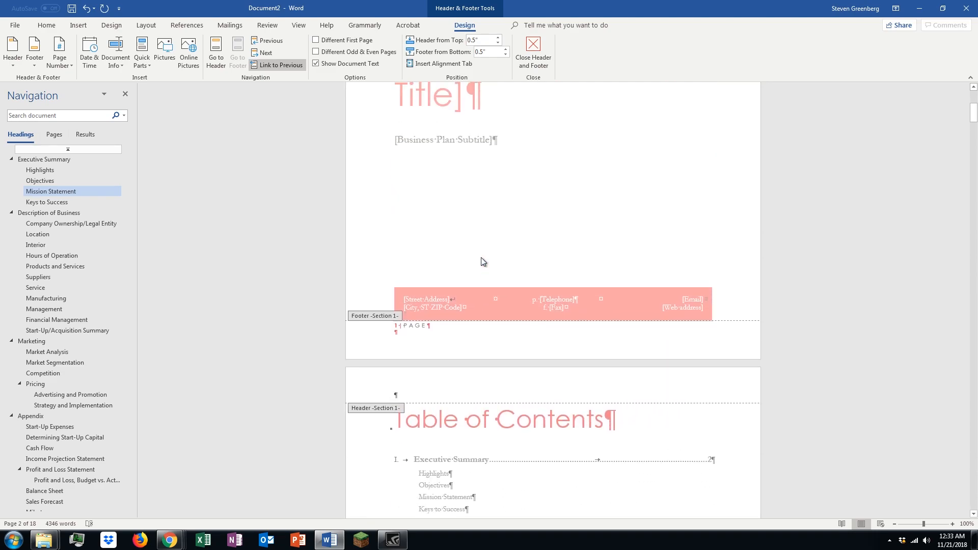
- Close header and footer editing and scroll down to the Section 2 pages
scroll("down", 3)
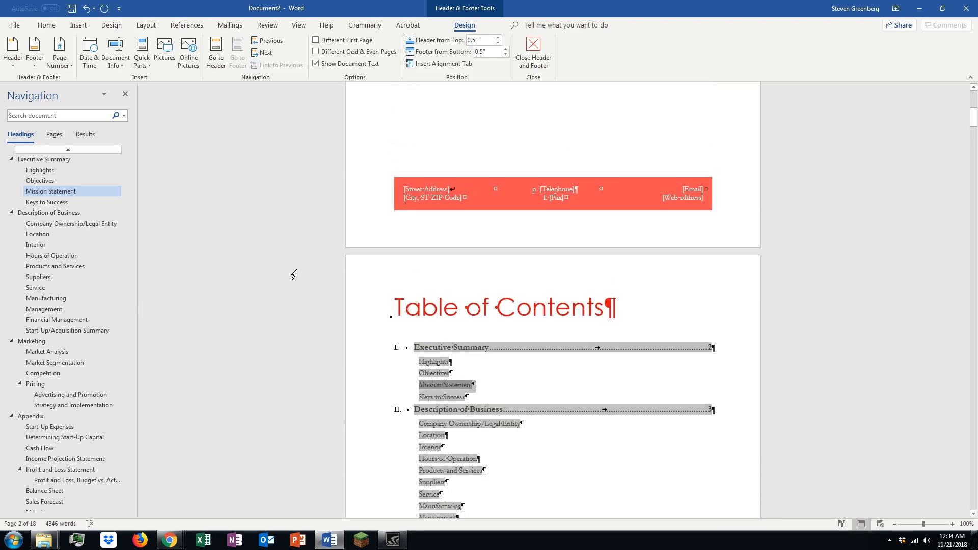
left_click(533, 50)
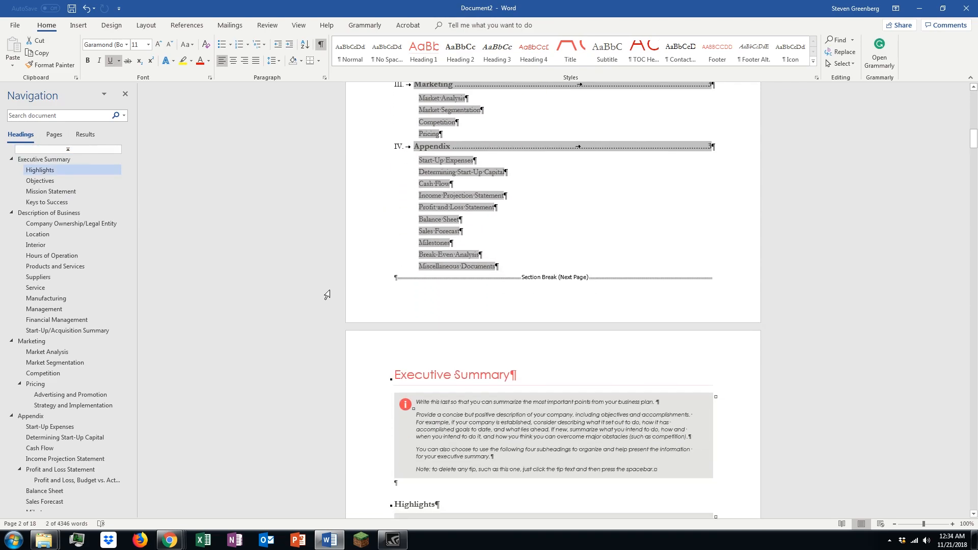
scroll("down", 3)
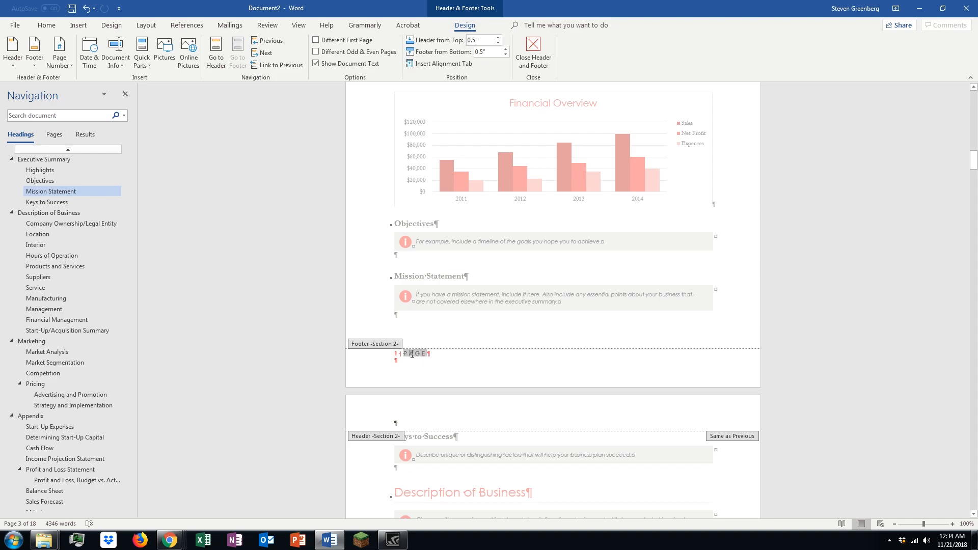
- Make Section 2 page numbering start at 3, then exit footer editing
double_click(412, 354)
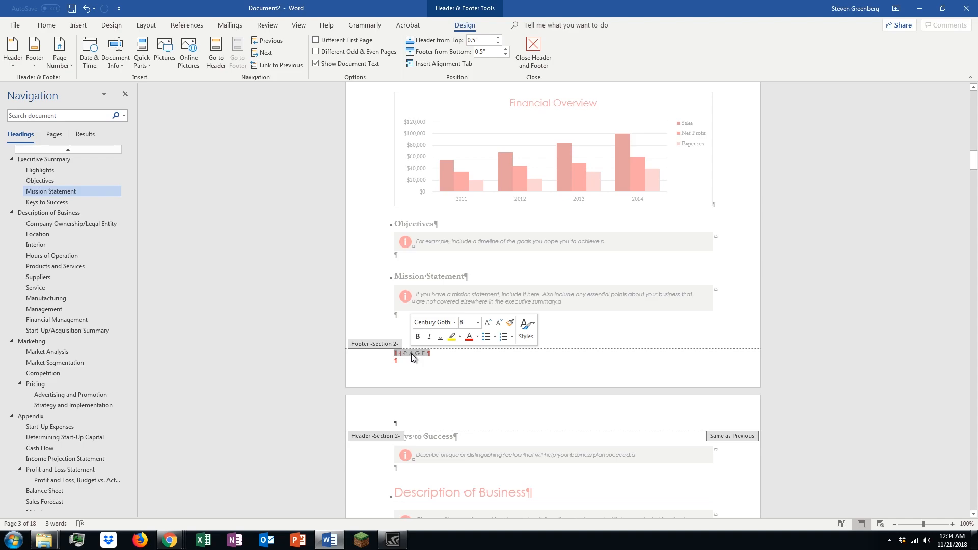
right_click(412, 354)
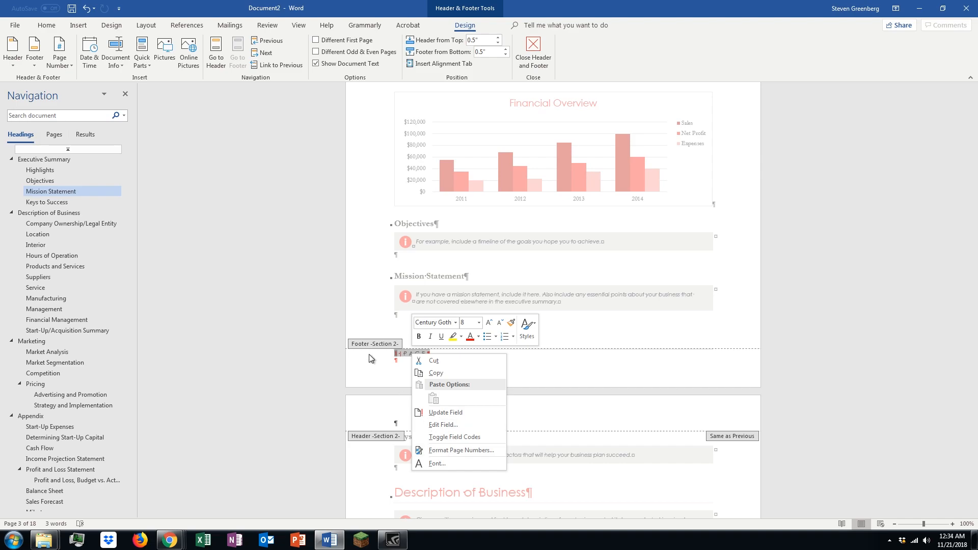
mouse_move(461, 450)
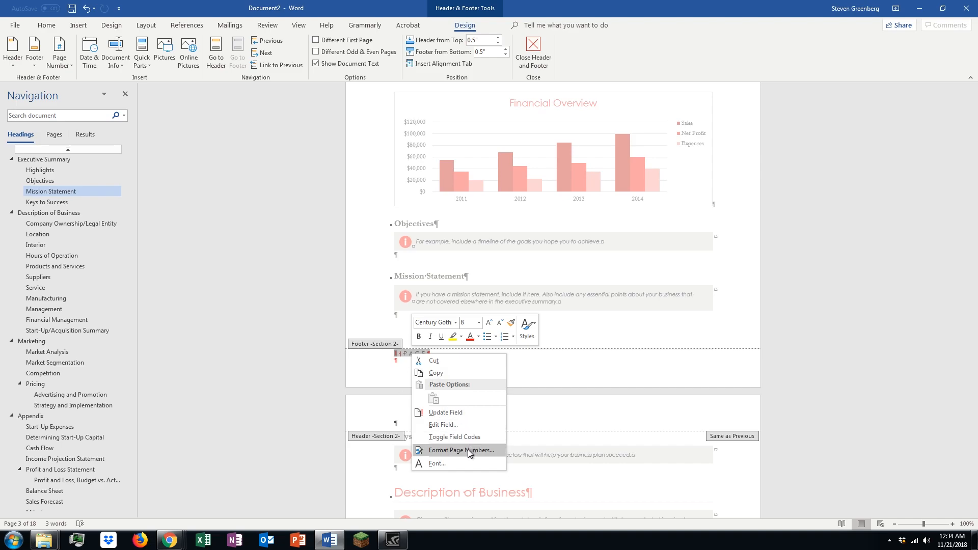
left_click(461, 450)
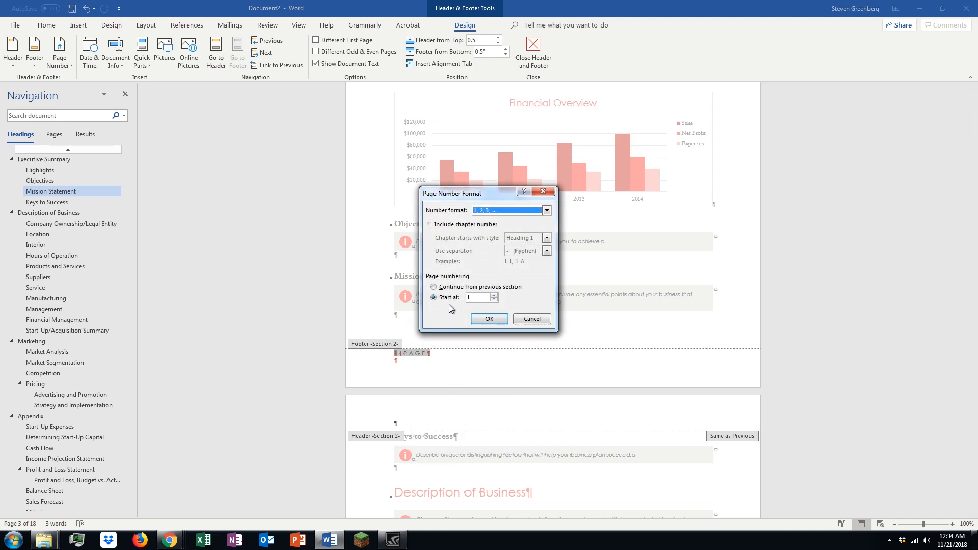
type("3")
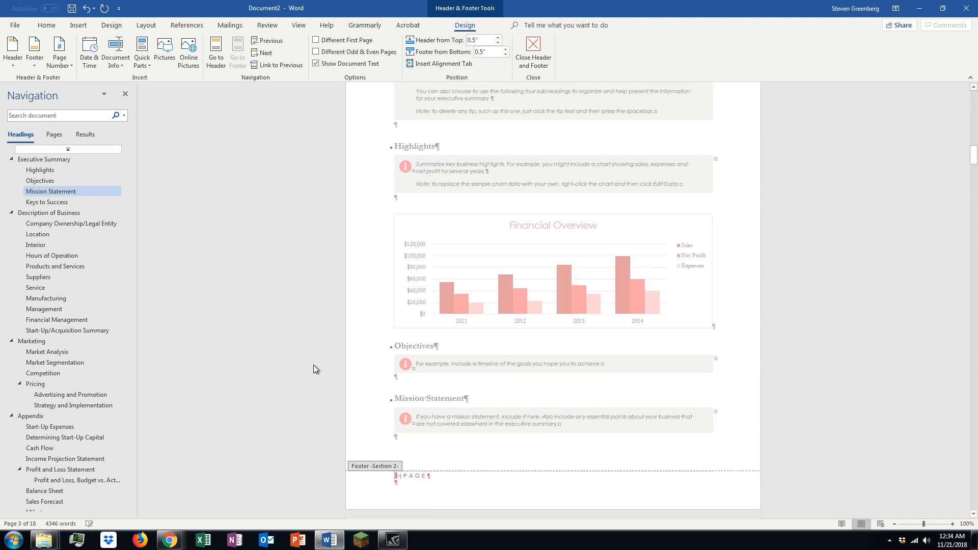
left_click(533, 52)
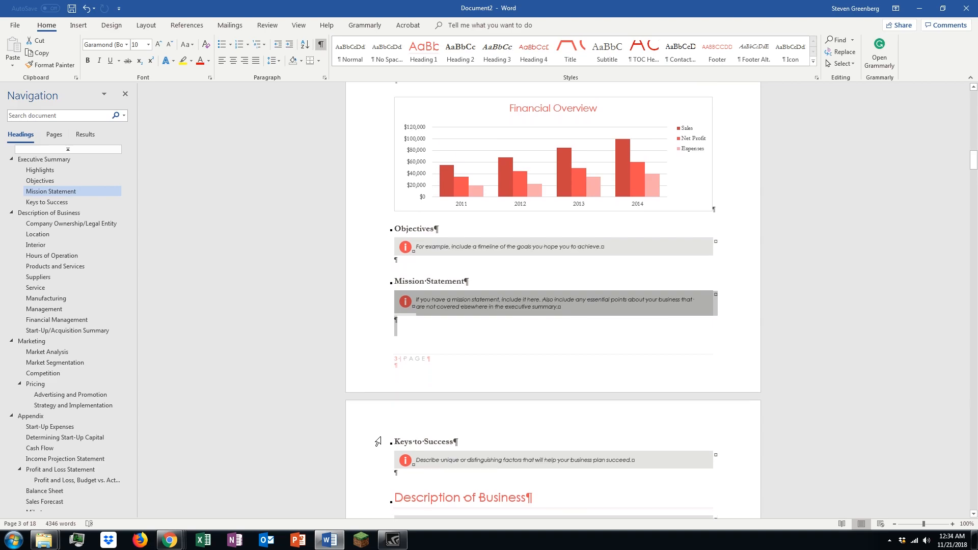